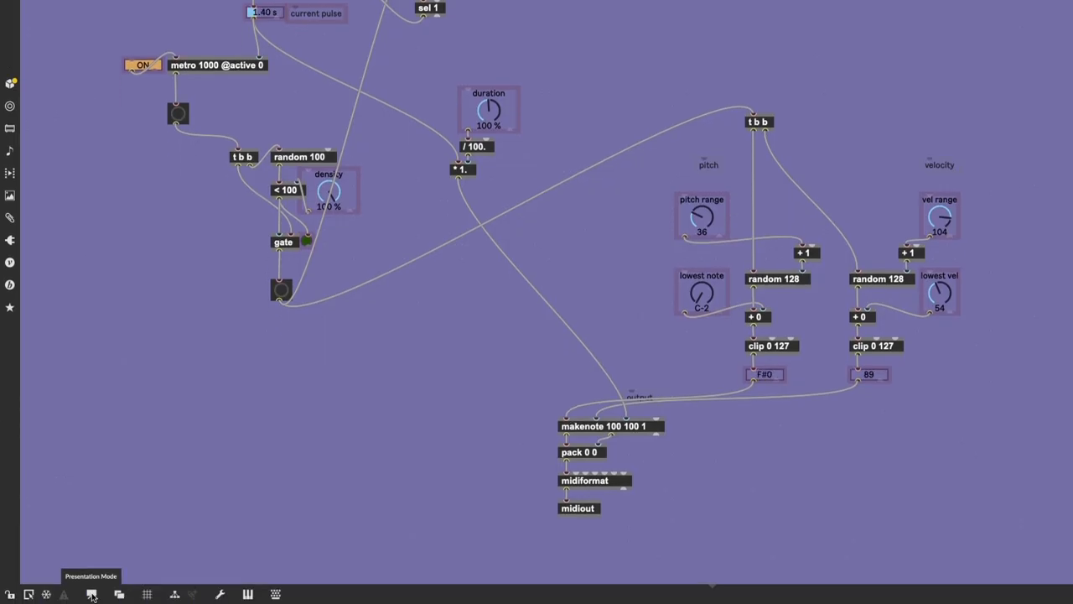
- Switch the generative patch to Presentation Mode and select the density dial
left_click(91, 594)
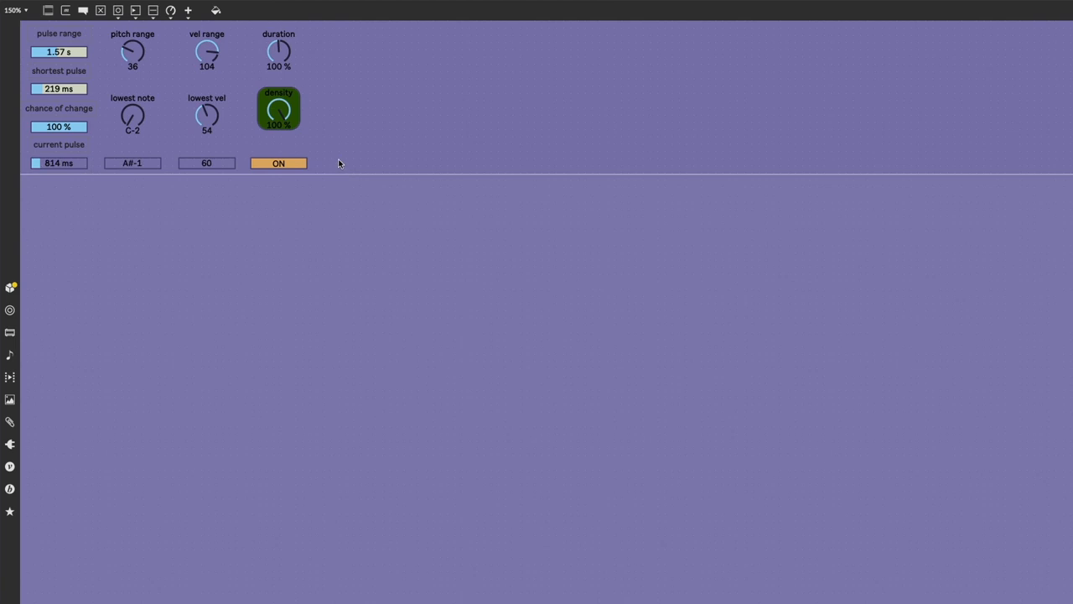
left_click(278, 107)
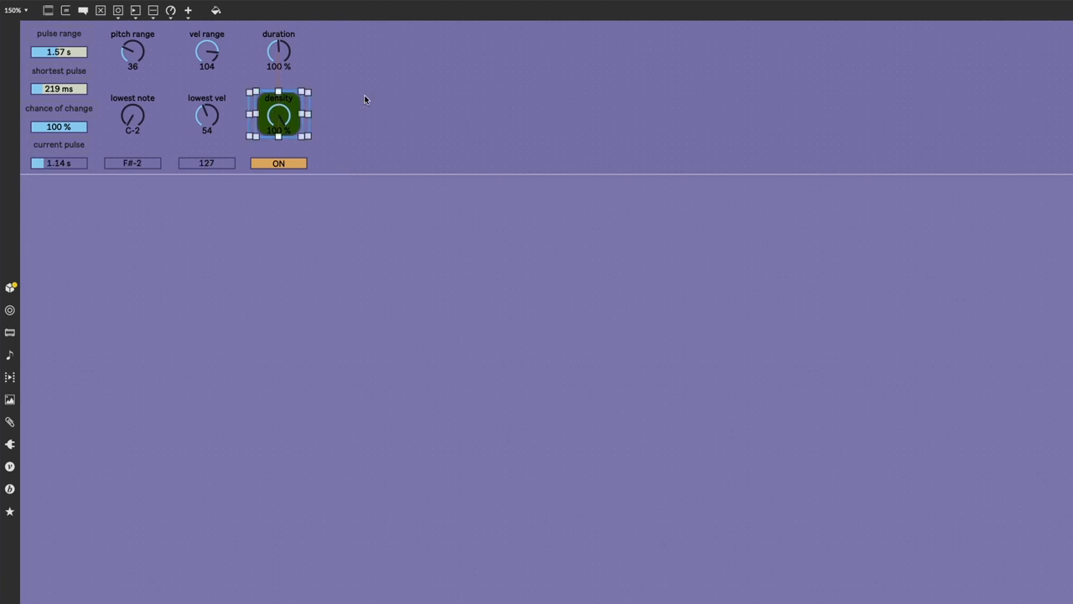